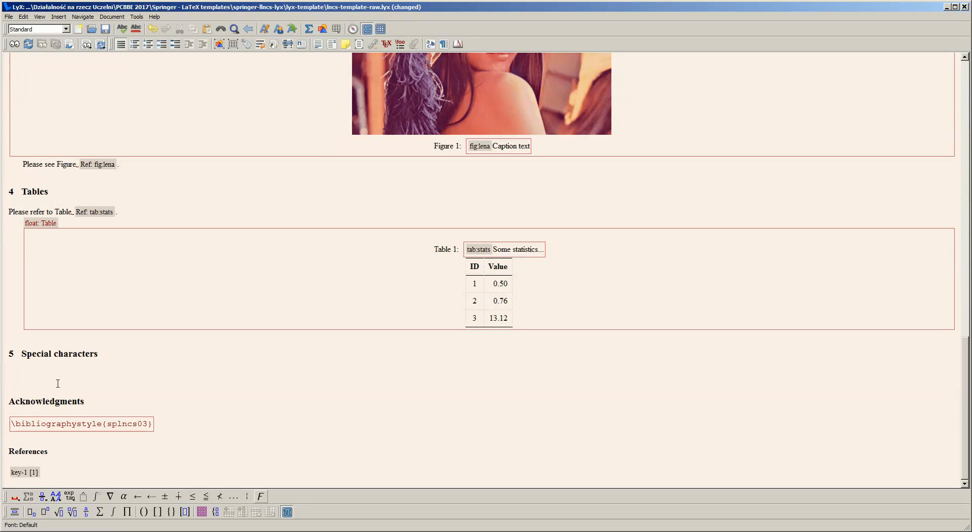
{"action": "mouse_move", "coordinate": [109, 496]}
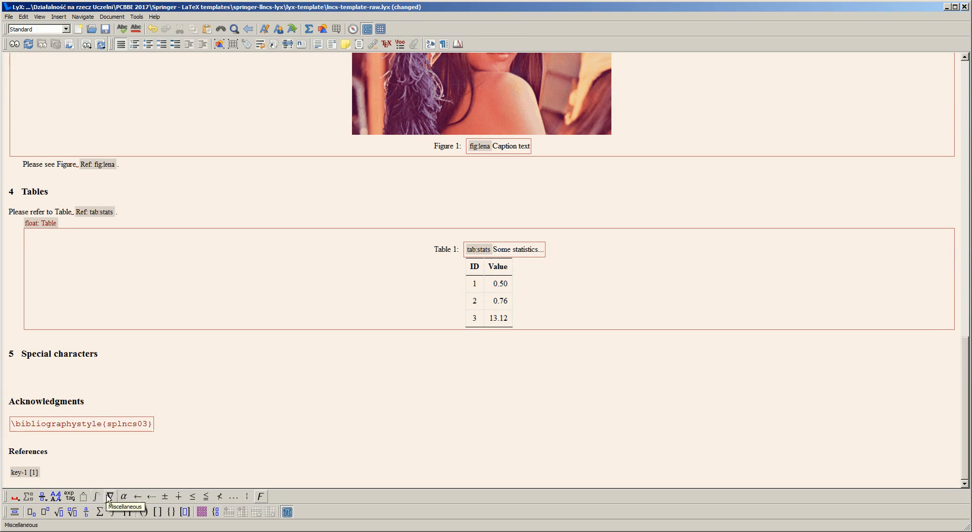
- Browse the Miscellaneous and Relations math palettes toward the Greek letters palette
{"action": "left_click", "coordinate": [109, 496]}
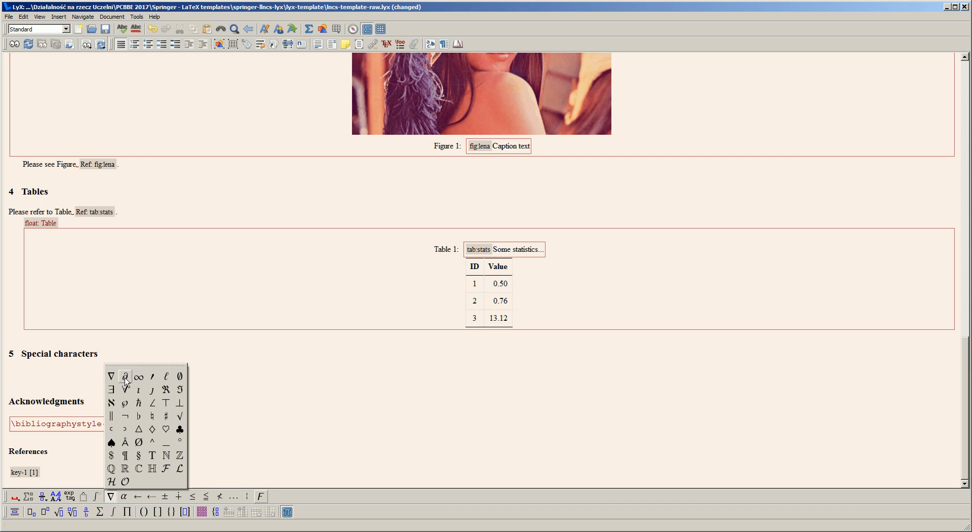
{"action": "mouse_move", "coordinate": [125, 376]}
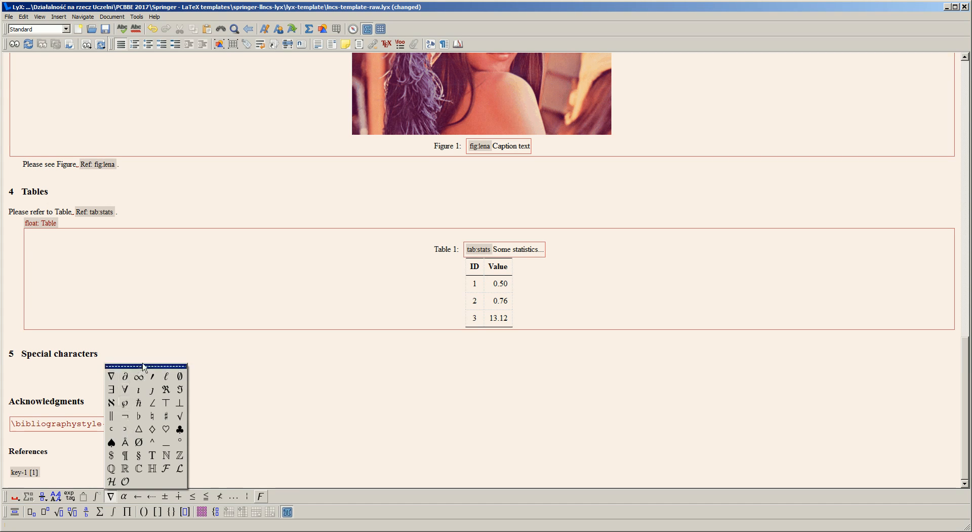
{"action": "left_click", "coordinate": [123, 496]}
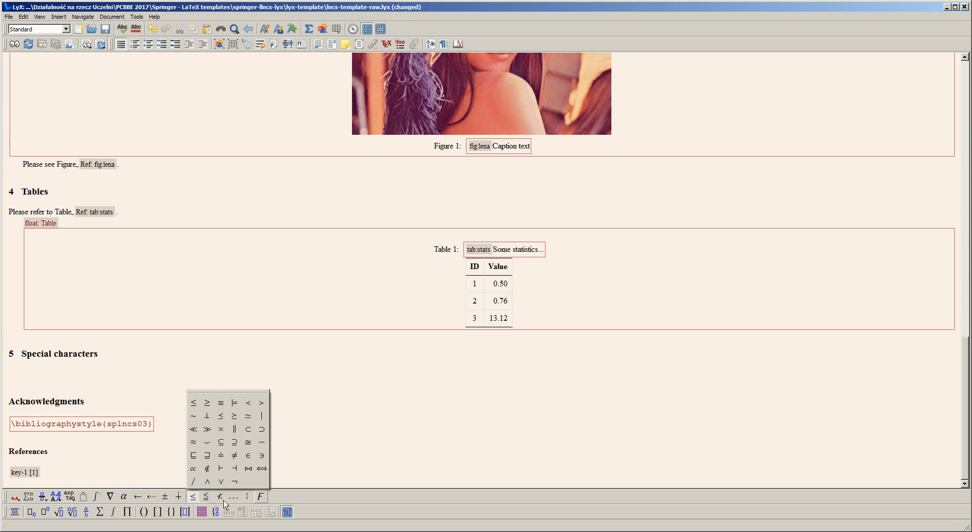
{"action": "mouse_move", "coordinate": [143, 497]}
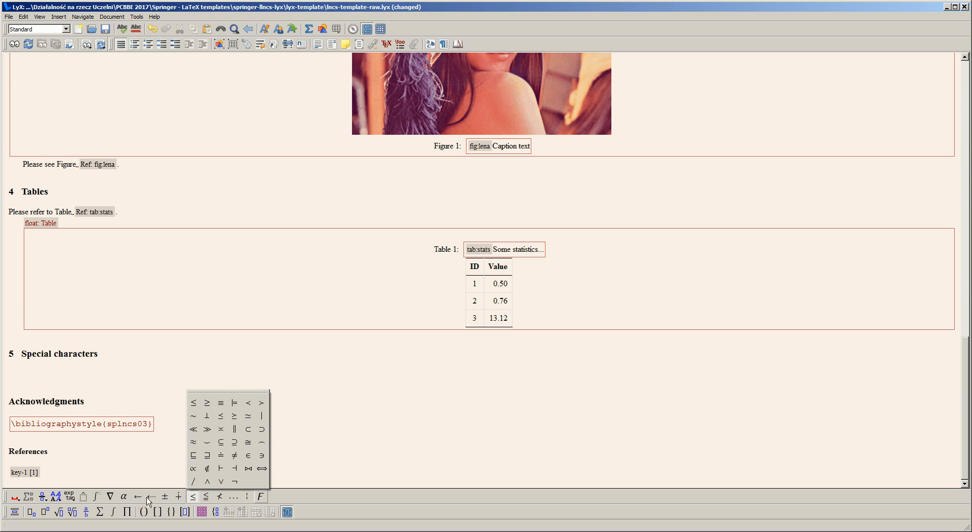
{"action": "mouse_move", "coordinate": [138, 499]}
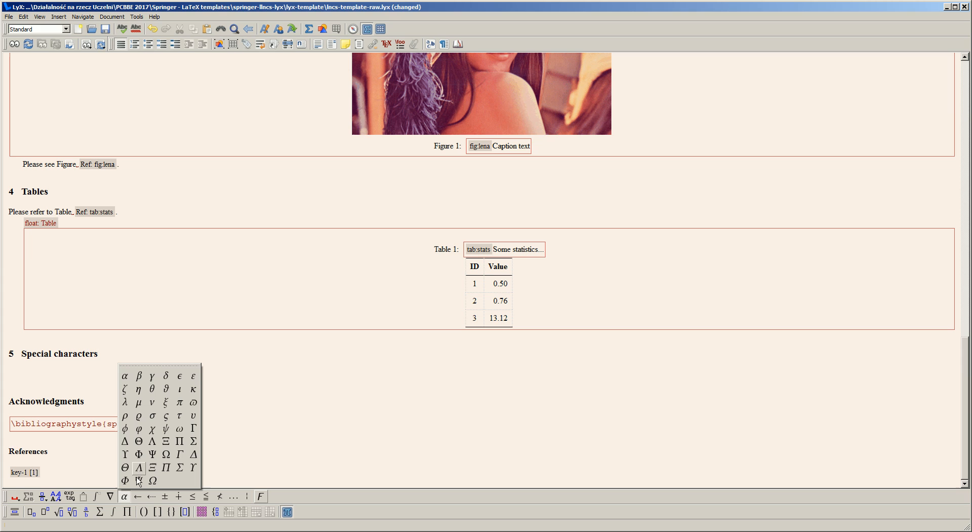
- Insert a capital Delta (Δ) as math under section 5 Special characters
{"action": "left_click", "coordinate": [139, 466]}
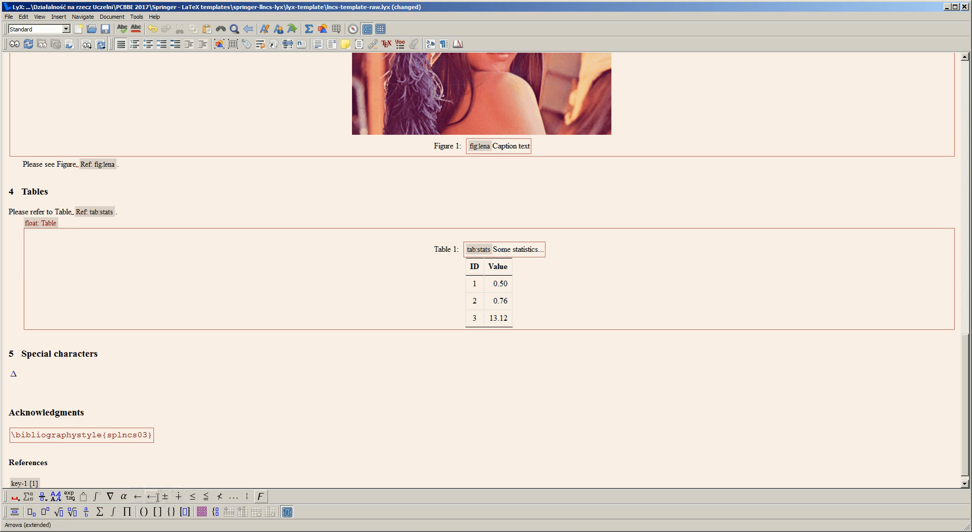
{"action": "mouse_move", "coordinate": [137, 496]}
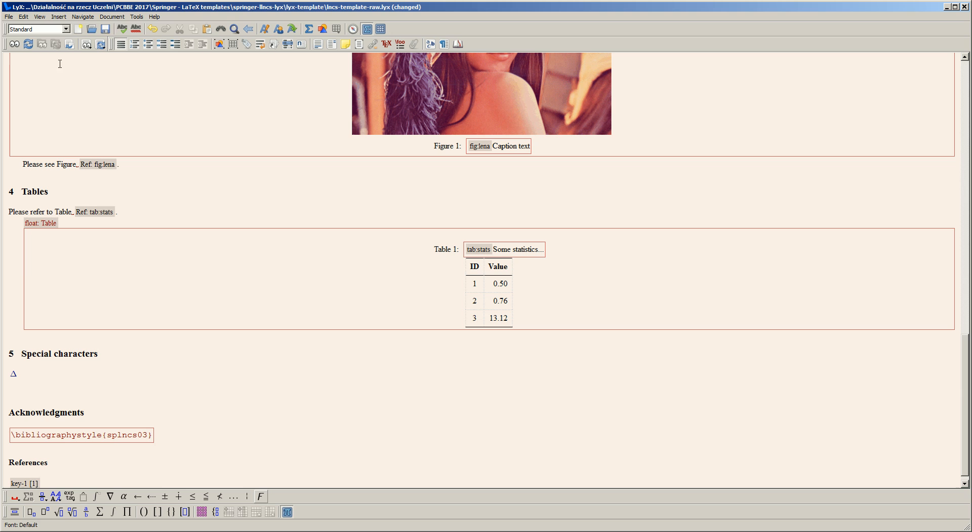
- Add a TeX Code (ERT) box after the delta containing the \grole command
{"action": "left_click", "coordinate": [58, 17]}
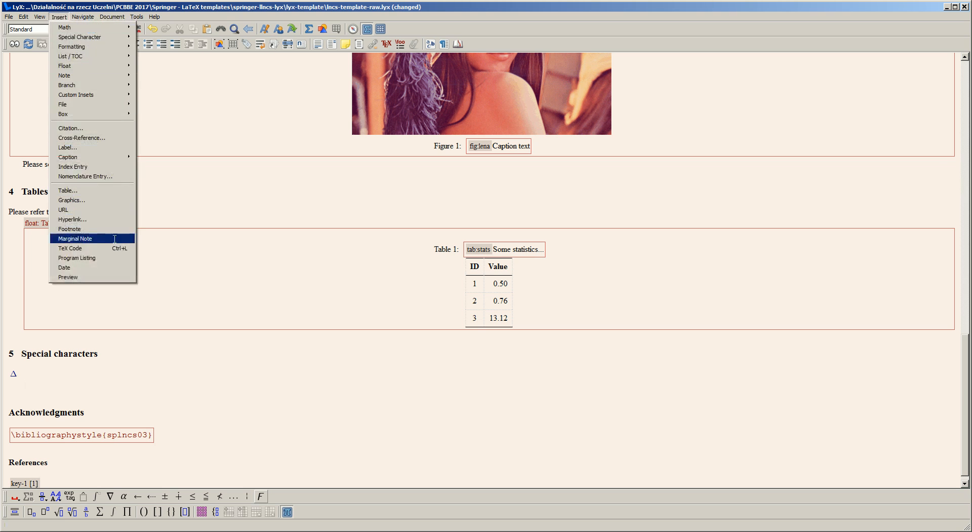
{"action": "left_click", "coordinate": [70, 248]}
{"action": "type", "text": "$"}
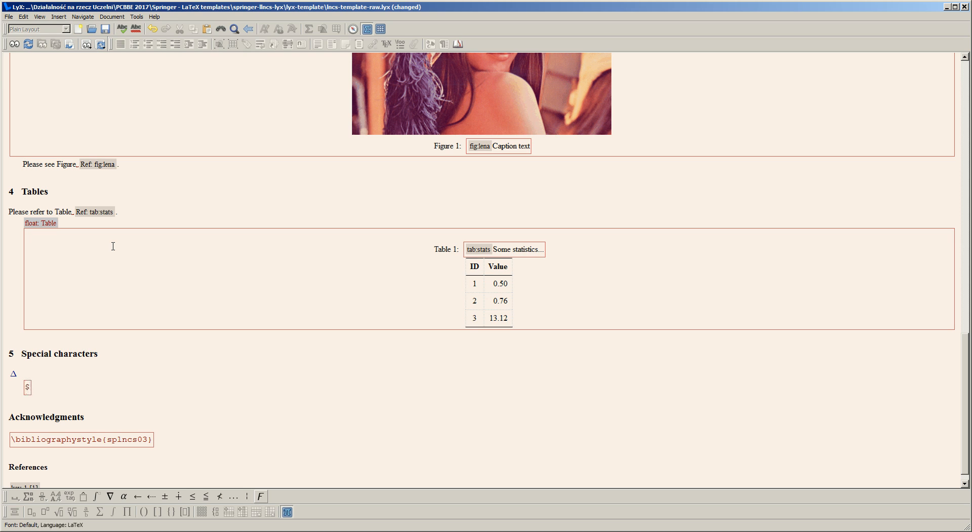
{"action": "type", "text": "\\"}
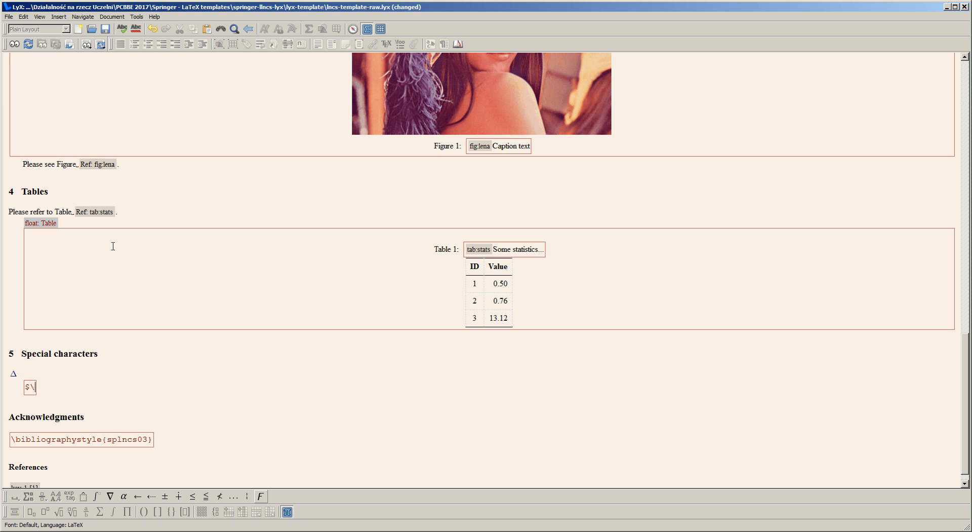
{"action": "type", "text": "gr"}
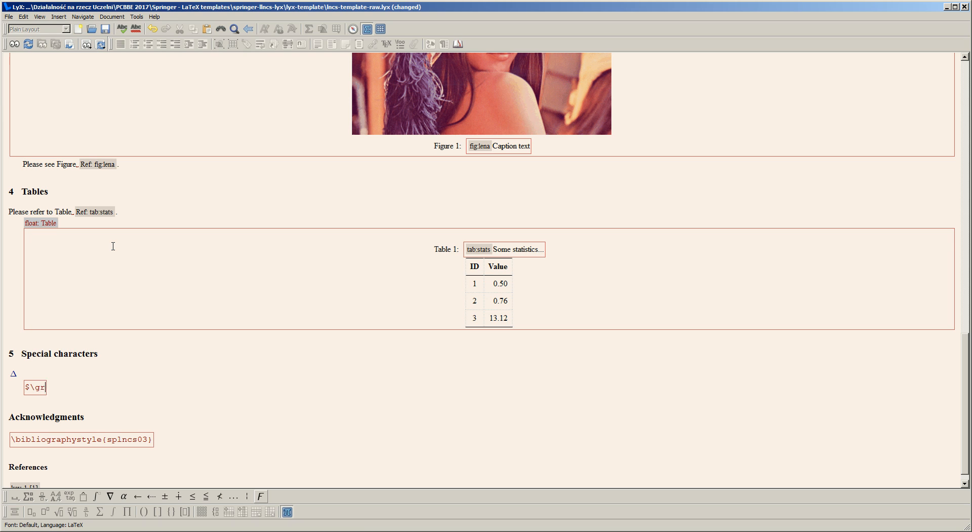
{"action": "type", "text": "ee"}
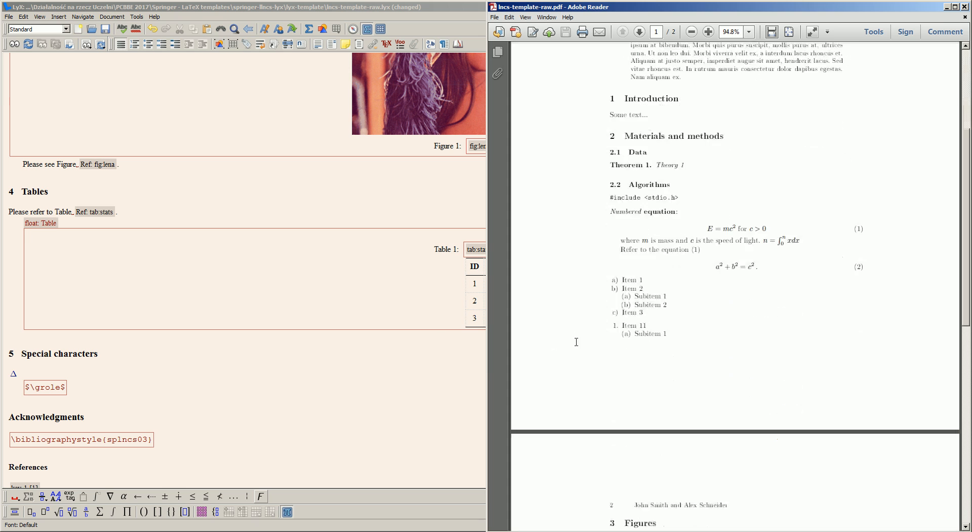
- Scroll the PDF to page 2 to see the rendered delta and \grole symbols
{"action": "scroll", "scroll_direction": "down", "scroll_amount": 3}
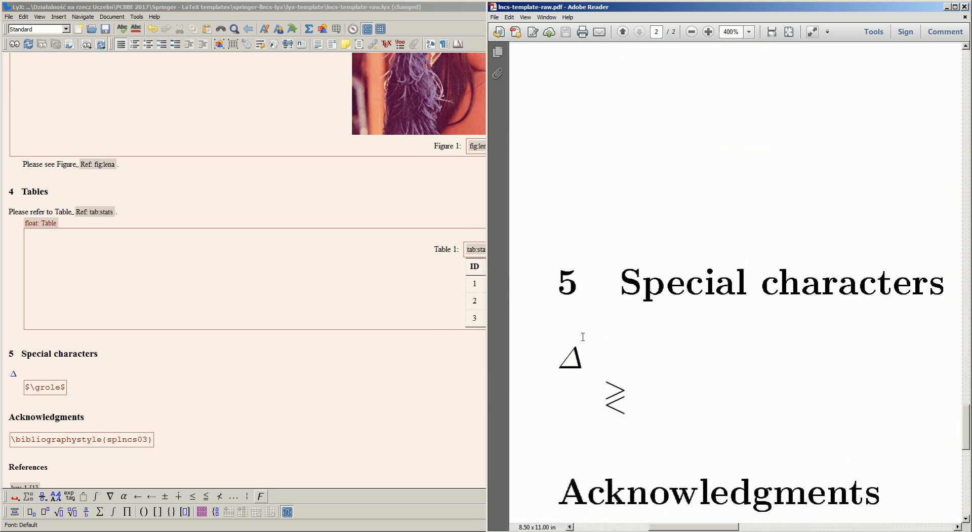
{"action": "mouse_move", "coordinate": [630, 418]}
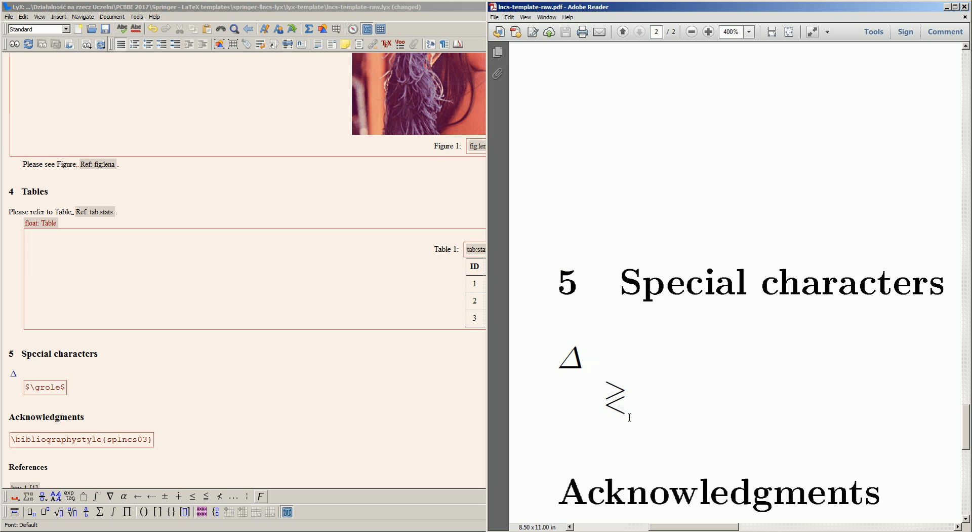